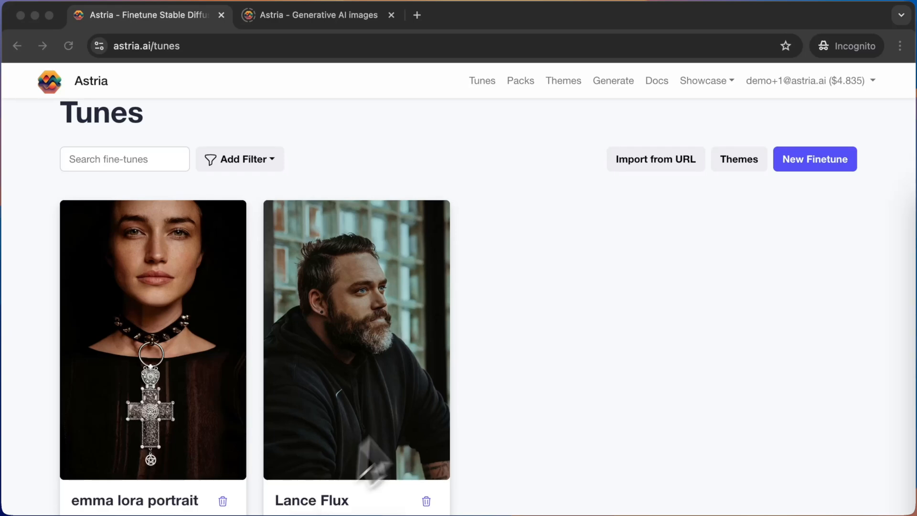
Start a new pack from the account menu's My packs page
scroll("down", 3)
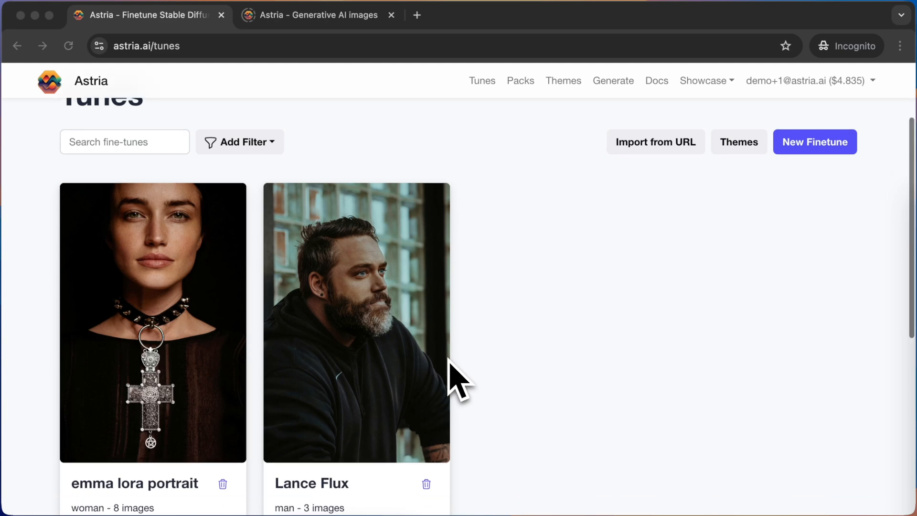
scroll("down", 3)
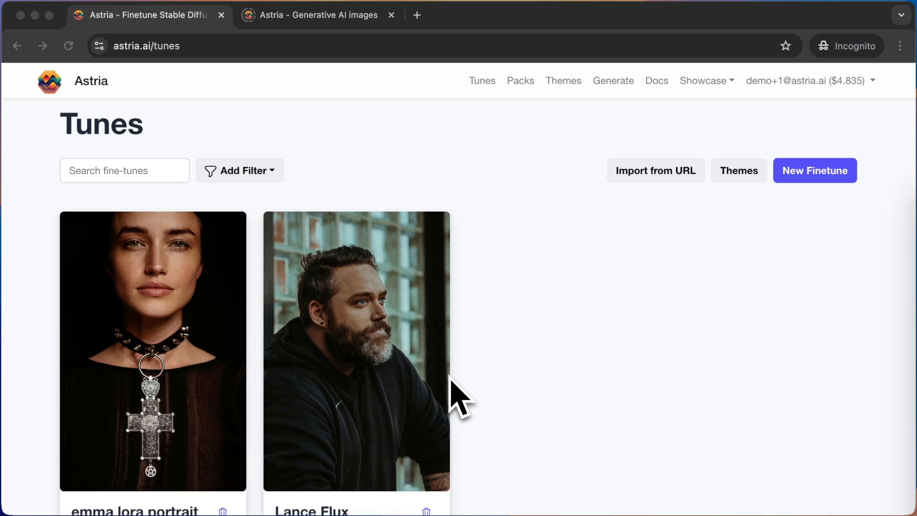
mouse_move(696, 406)
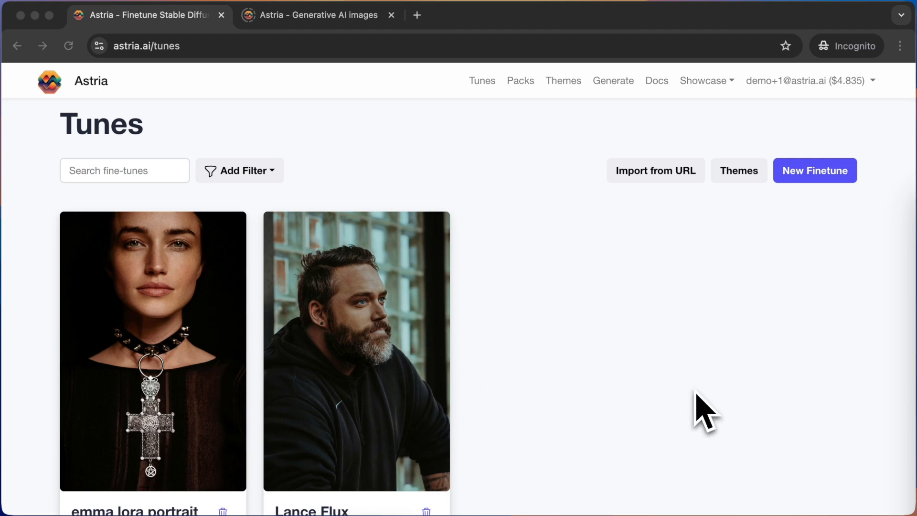
left_click(124, 170)
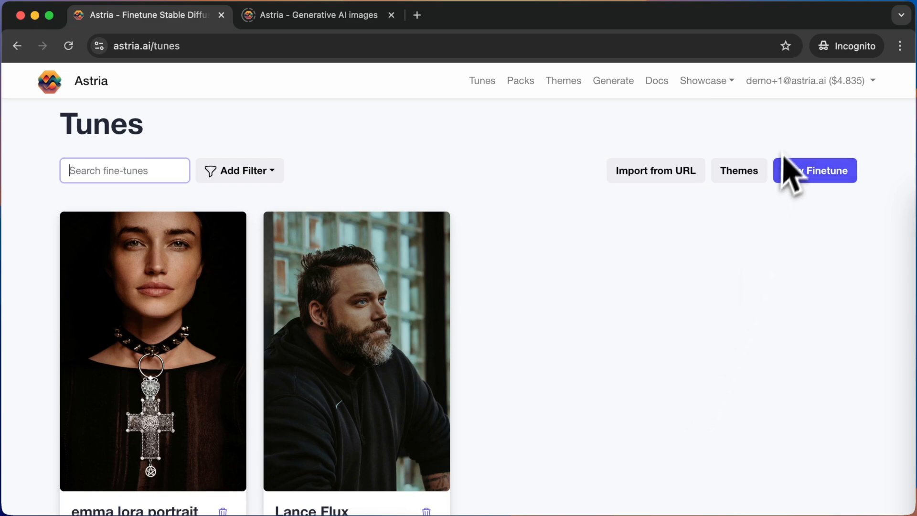
left_click(807, 80)
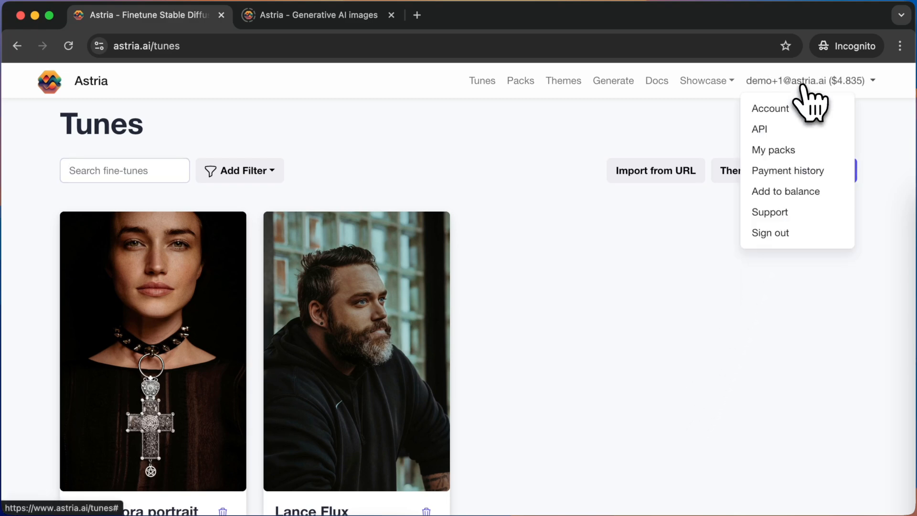
mouse_move(791, 160)
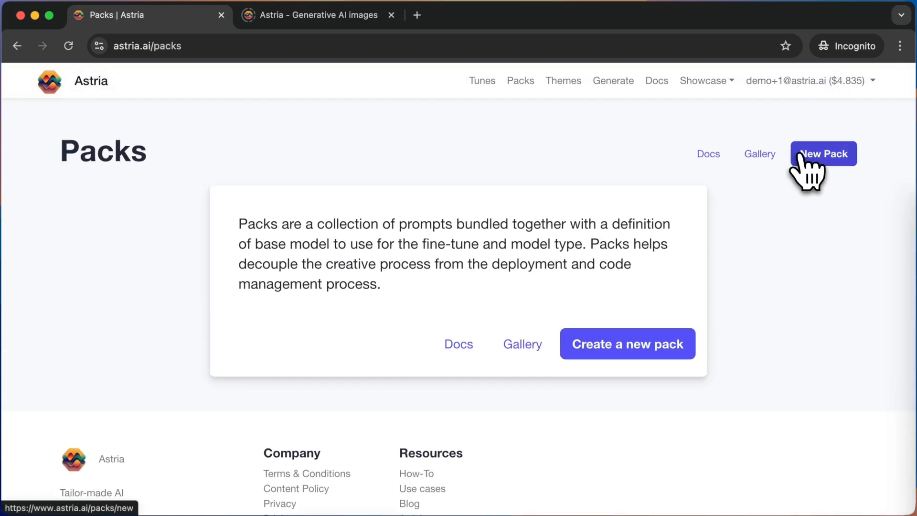
left_click(823, 154)
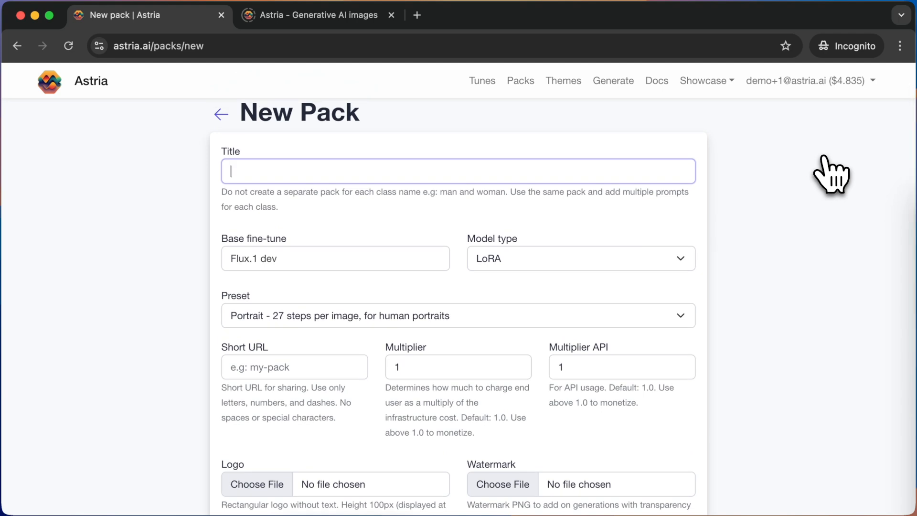
Create the pack with the title Night Galla
type("Night G")
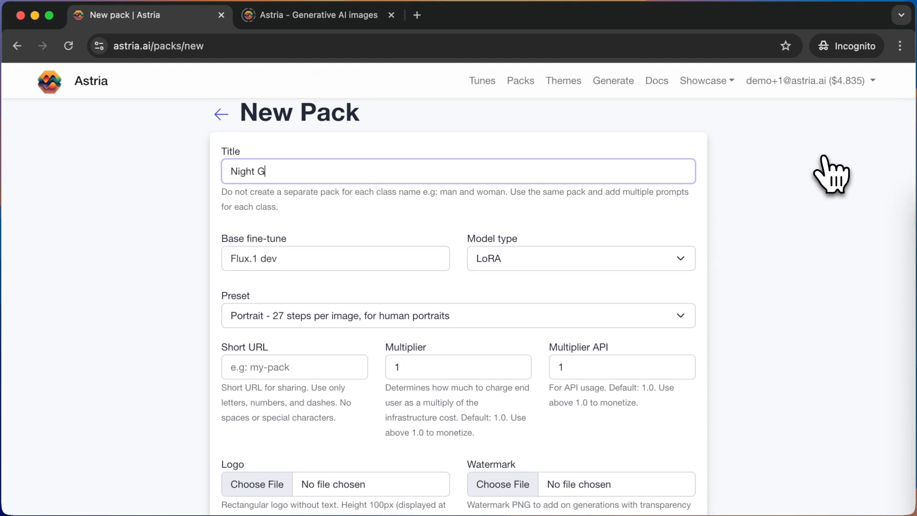
scroll("down", 3)
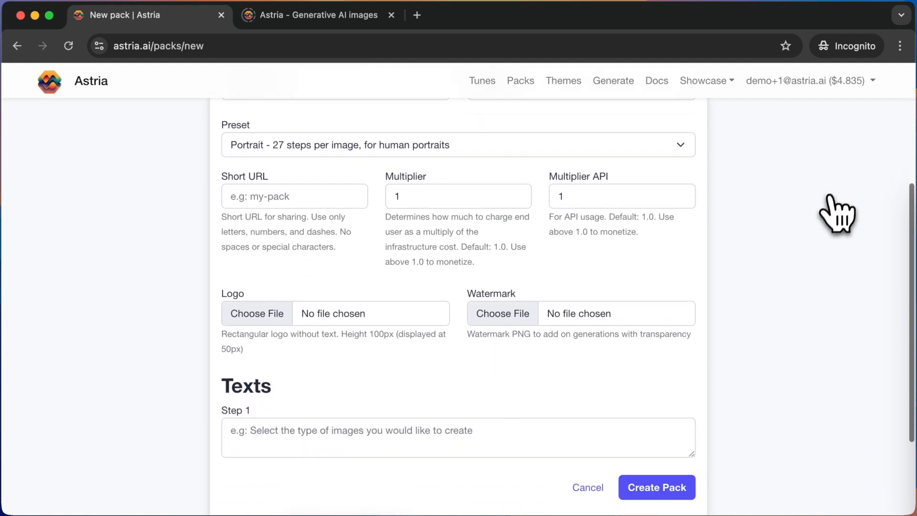
left_click(657, 487)
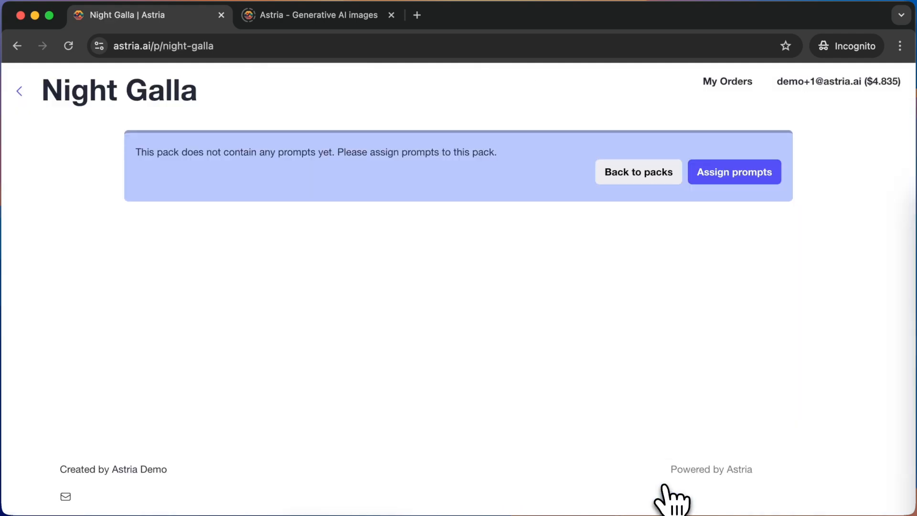
mouse_move(753, 181)
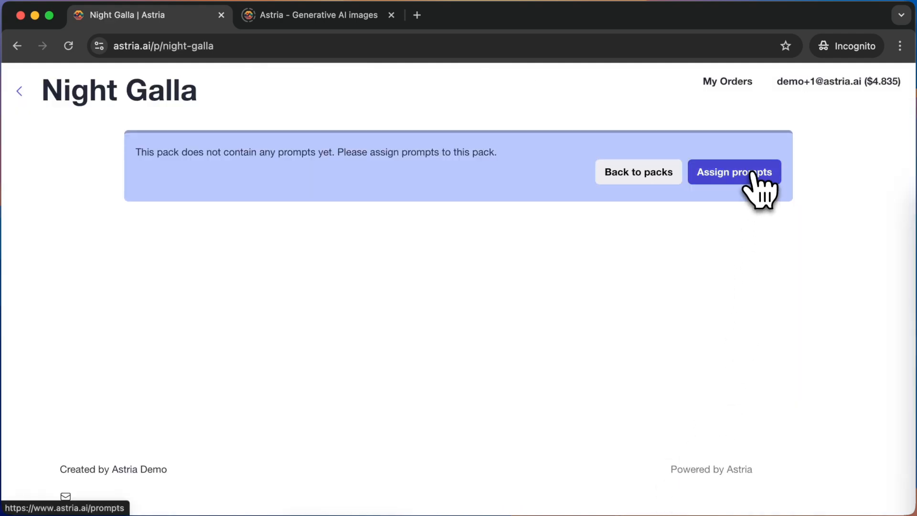
Assign the woman hiking in the alps prompt to the Night Galla pack
left_click(734, 172)
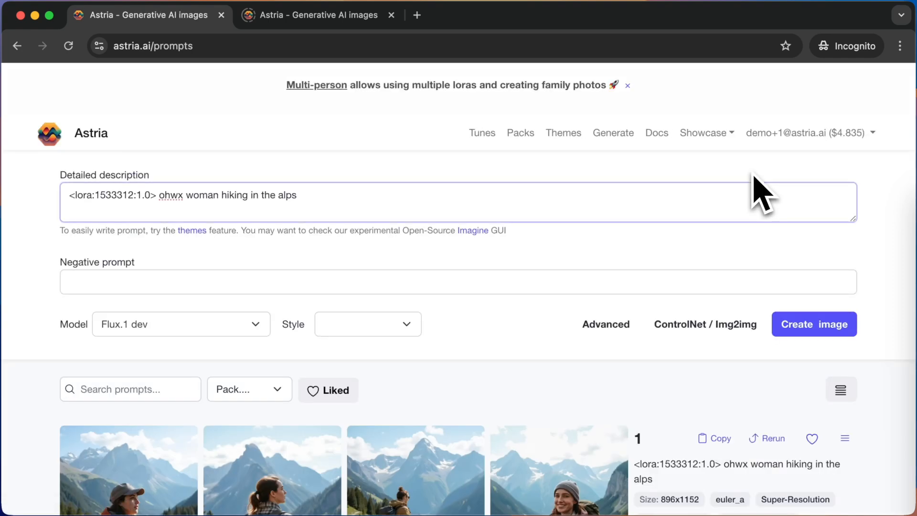
scroll("down", 3)
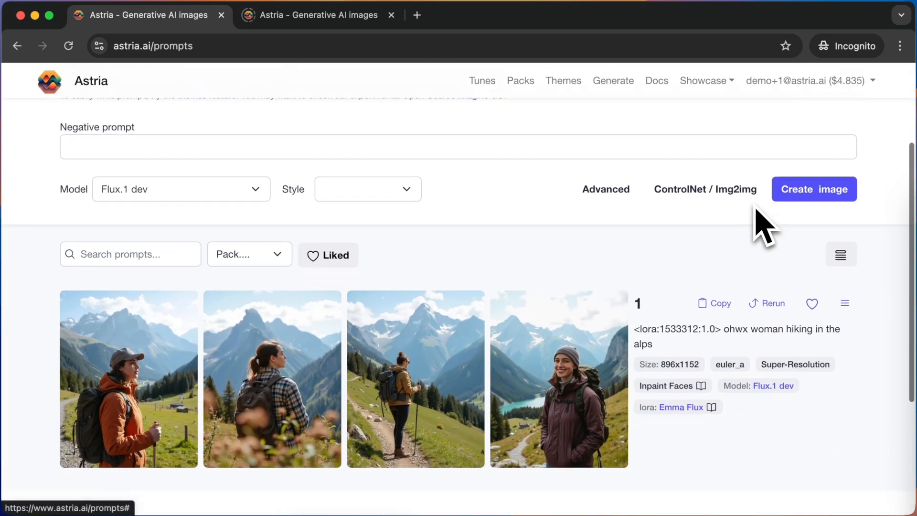
left_click(845, 294)
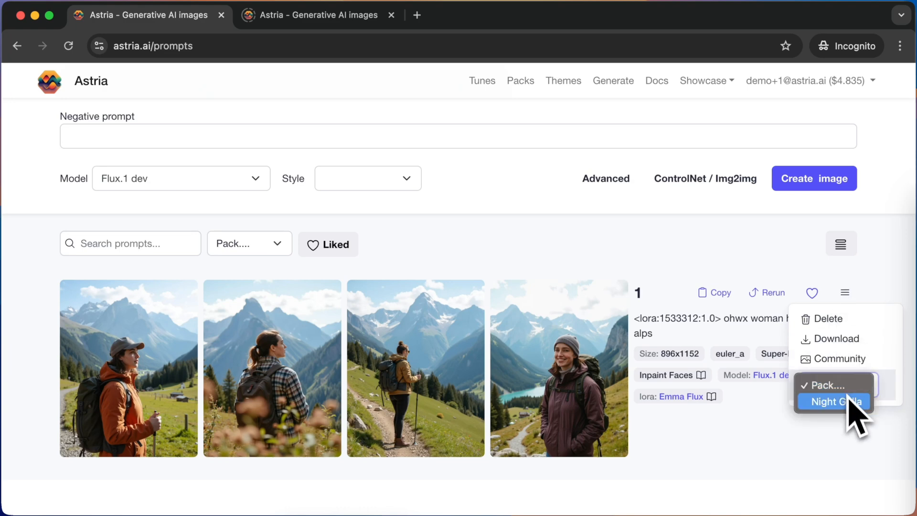
left_click(833, 401)
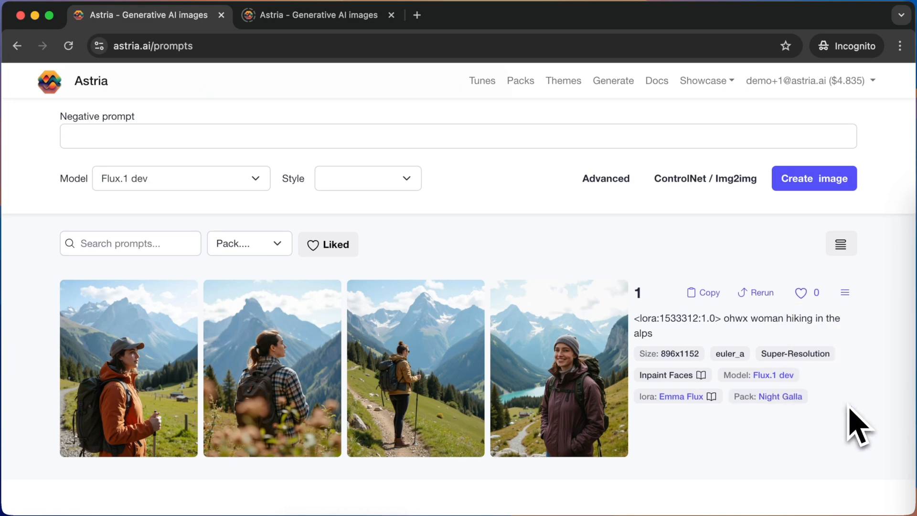
mouse_move(780, 396)
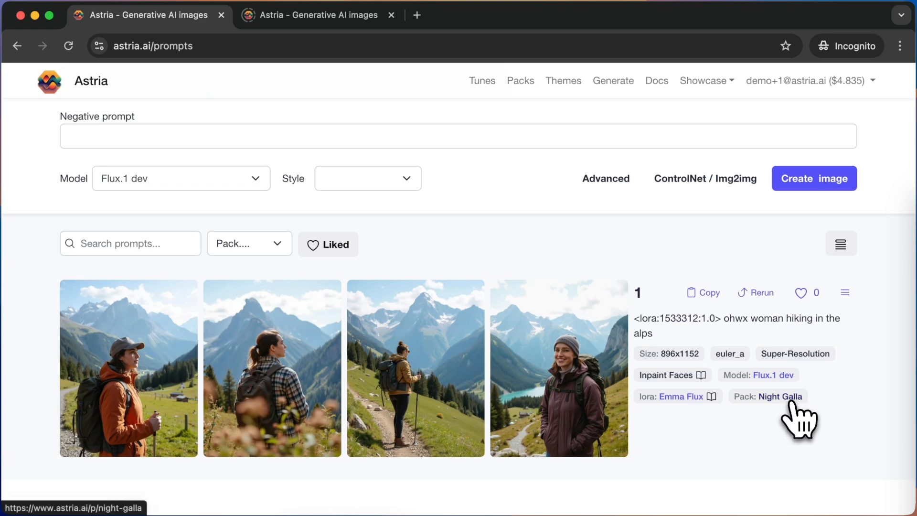
left_click(782, 395)
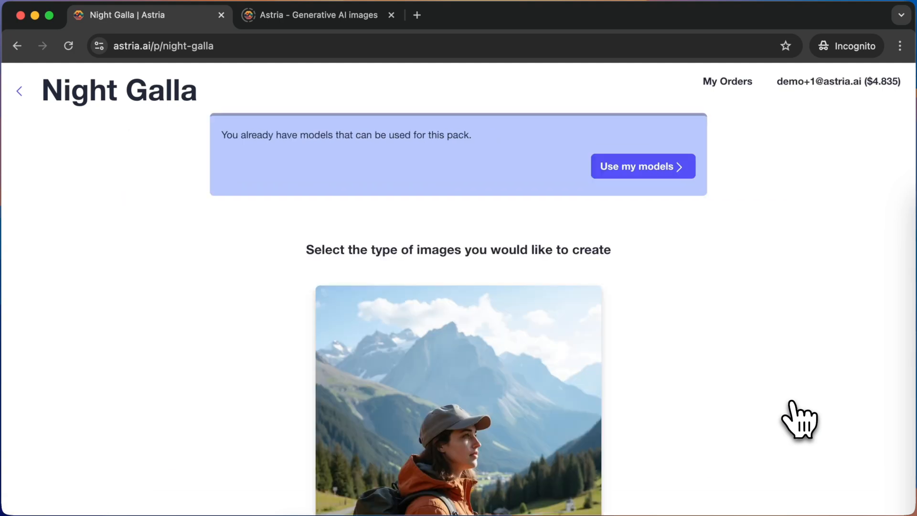
scroll("down", 3)
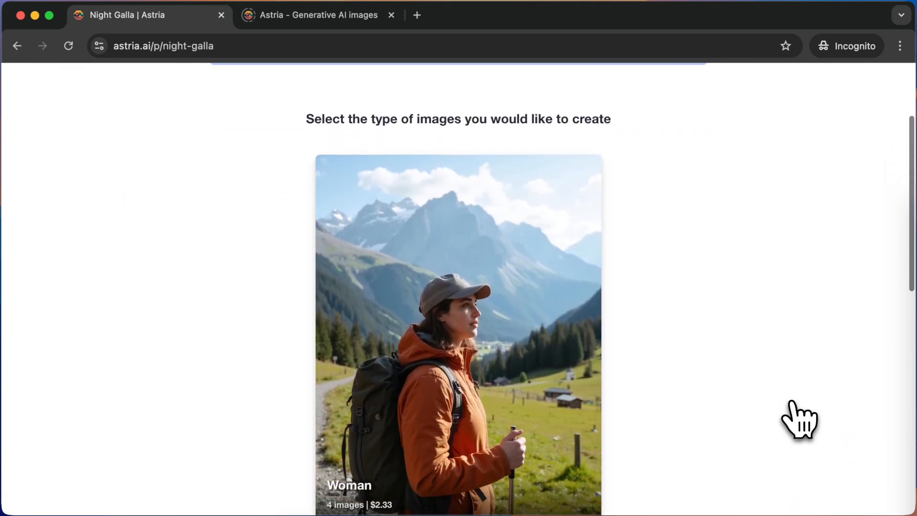
scroll("down", 3)
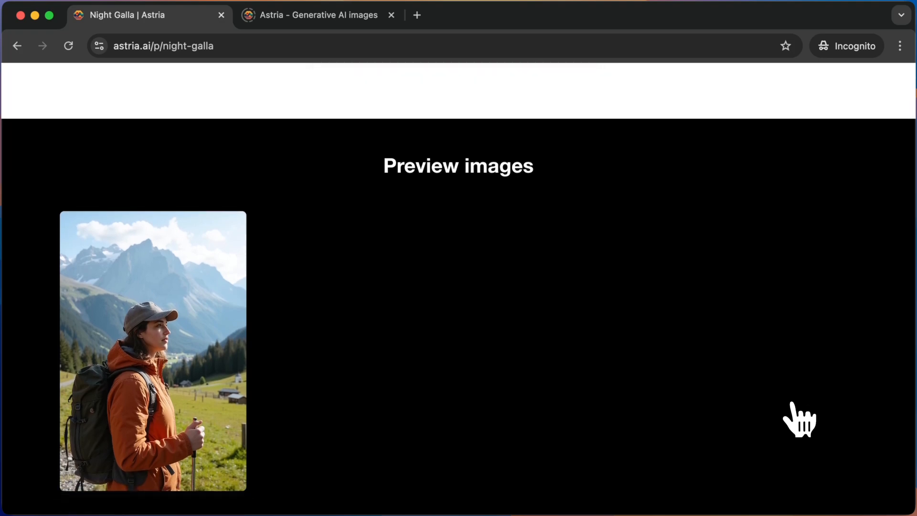
scroll("down", 3)
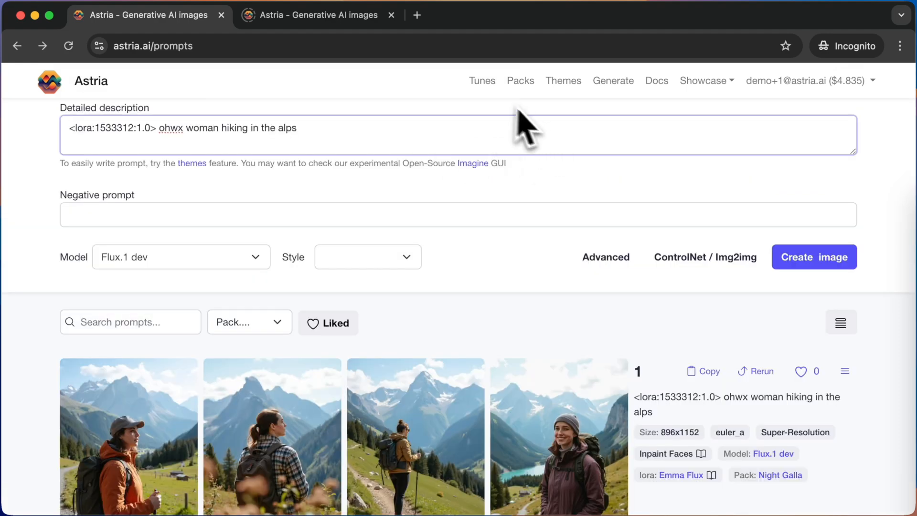
Submit a Lance Flux prompt of a man in a tuxedo at a glamorous night gala
left_click(481, 80)
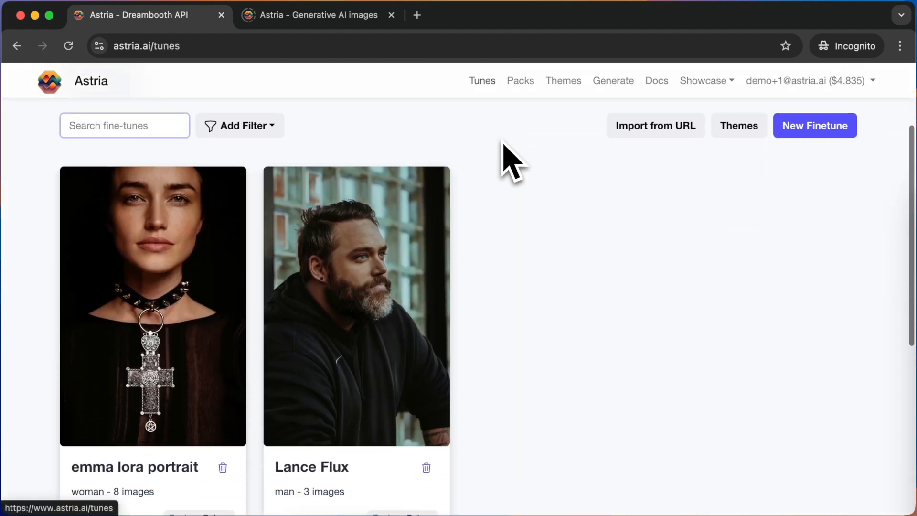
left_click(357, 306)
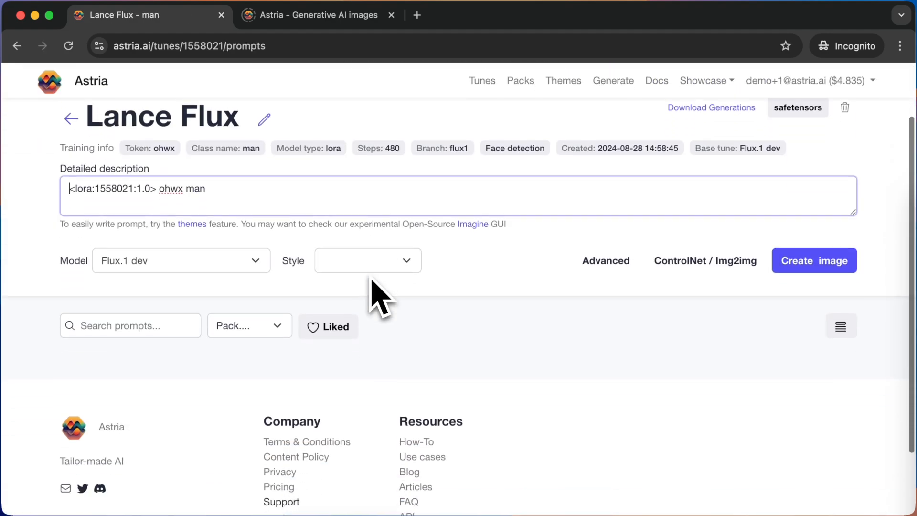
type("in a tuxedo, night gala glamarous")
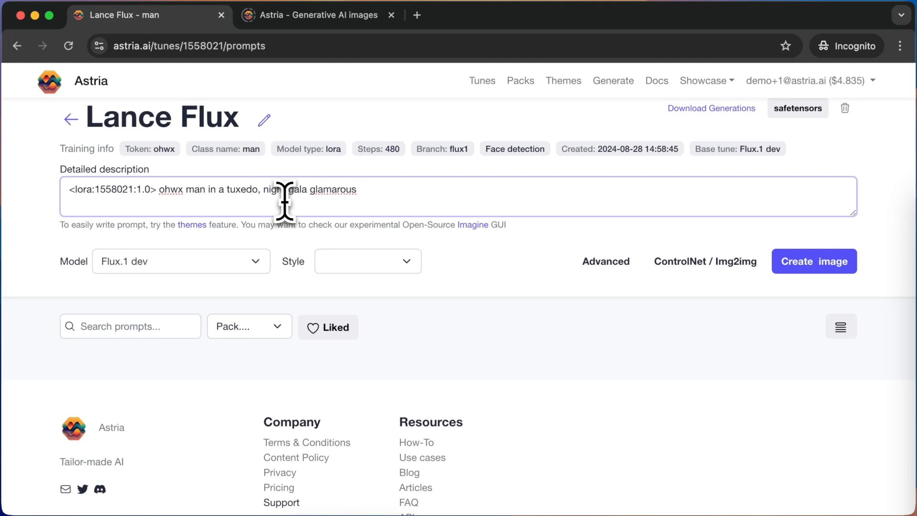
double_click(336, 189)
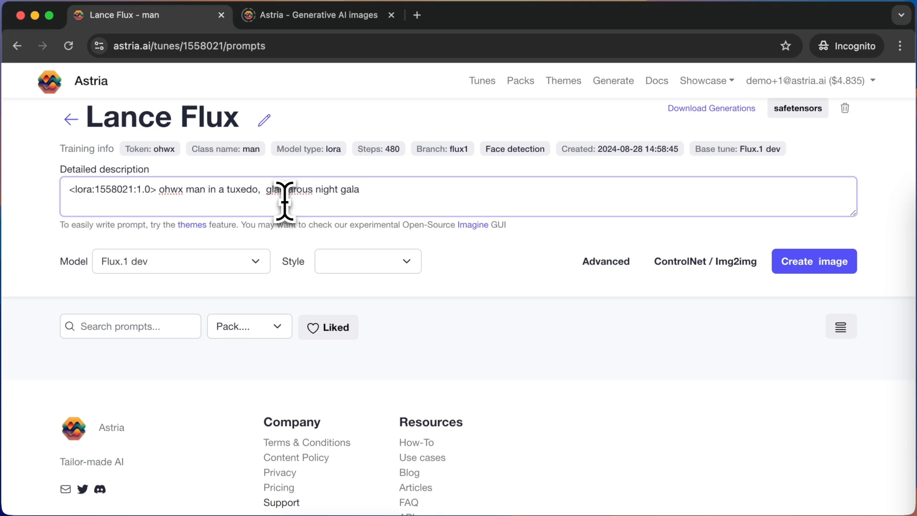
left_click(814, 260)
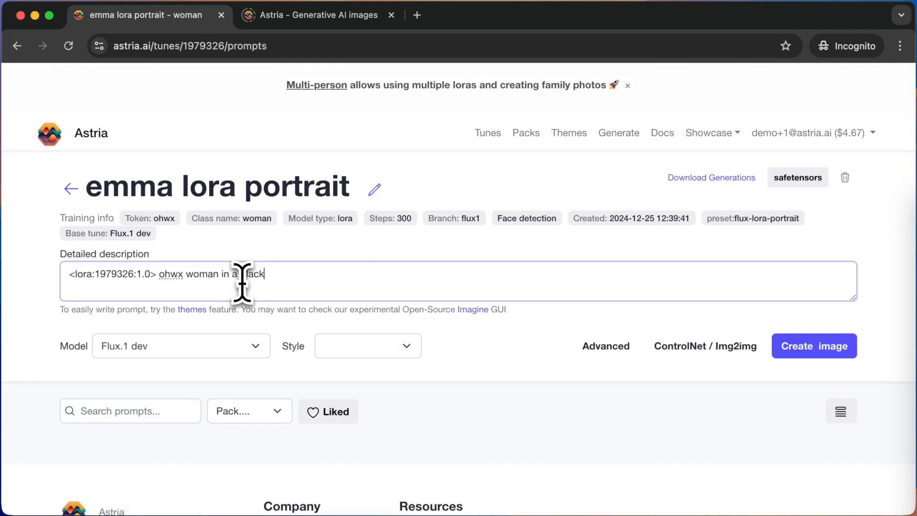
Submit an emma lora portrait prompt of a woman in a black dress at a glamarous night galla
type("dress, glamarous")
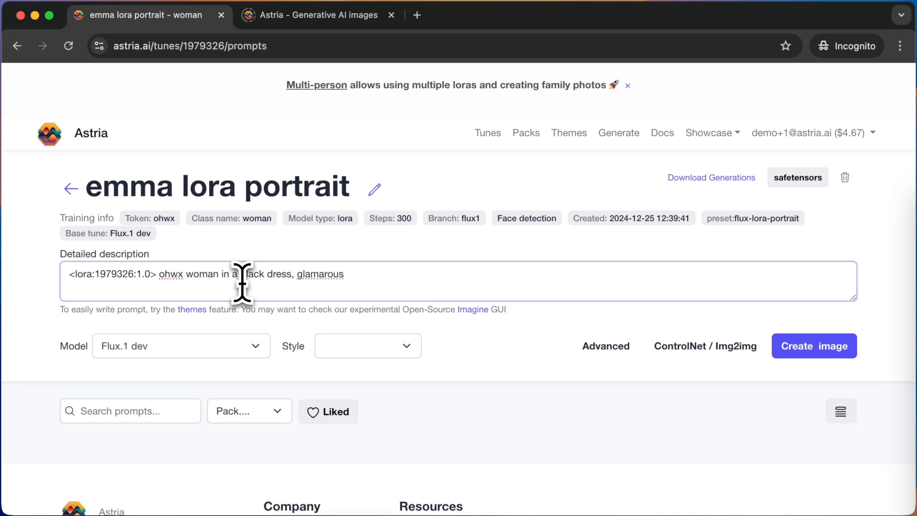
type("night galla")
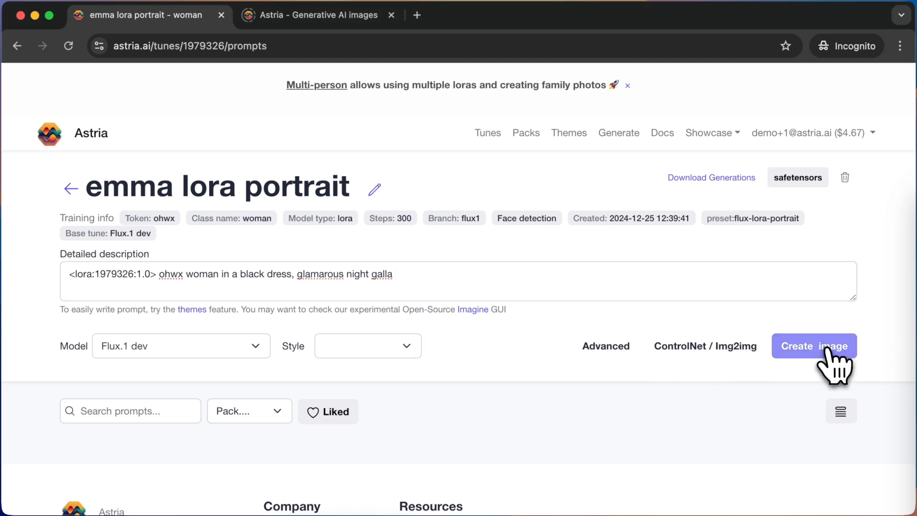
left_click(814, 346)
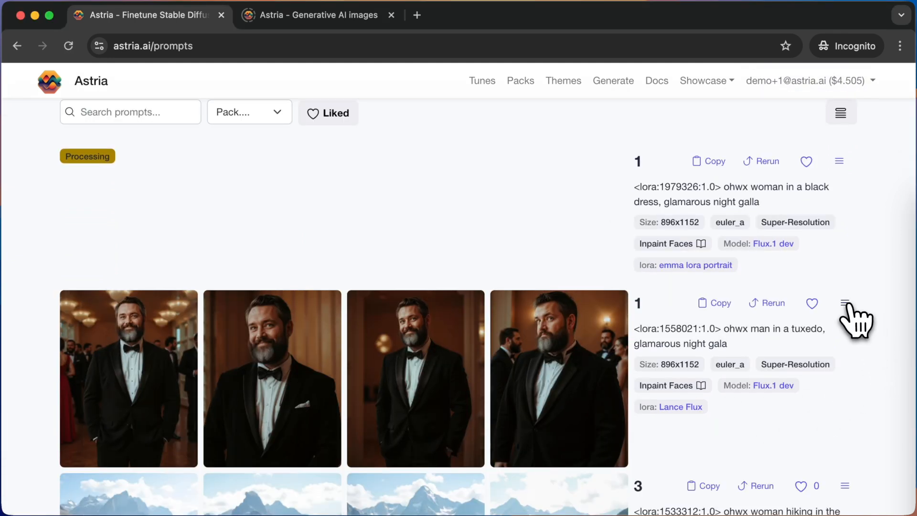
Assign the tuxedo gala prompt to Night Galla and bring up pack choices for the black dress prompt
left_click(838, 303)
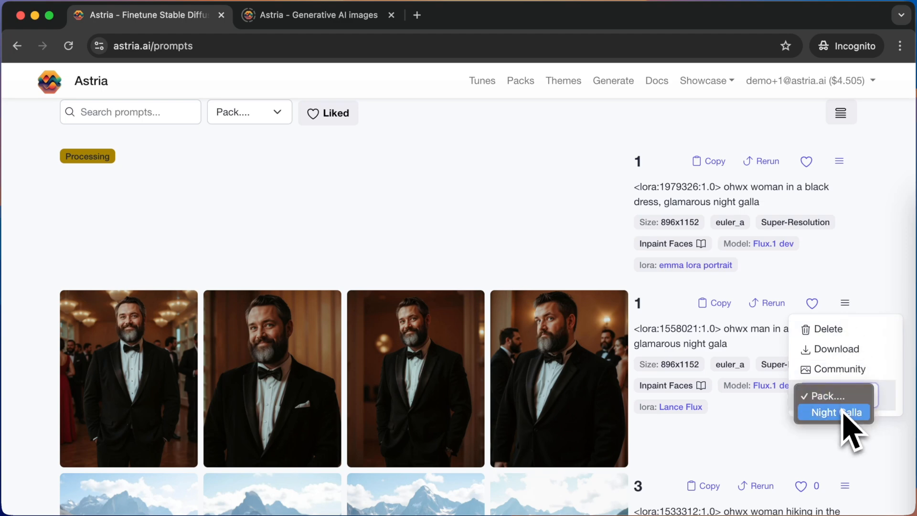
left_click(833, 413)
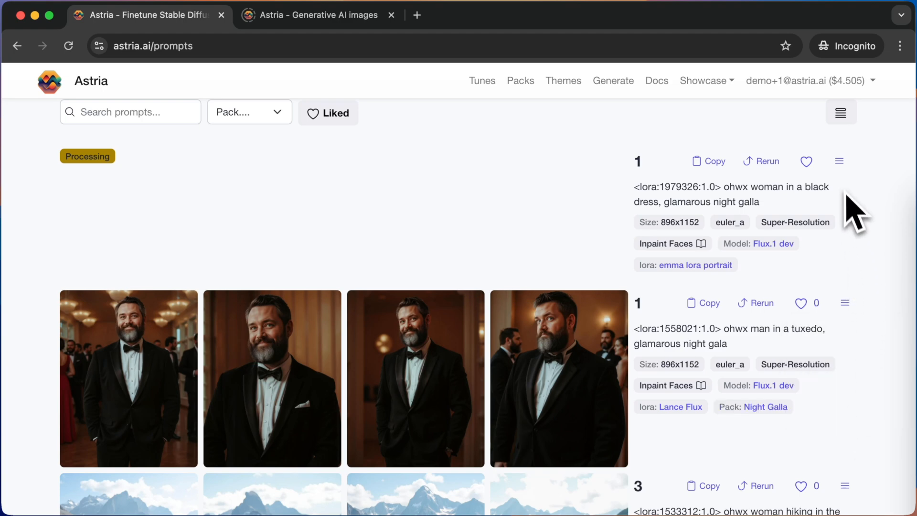
left_click(839, 160)
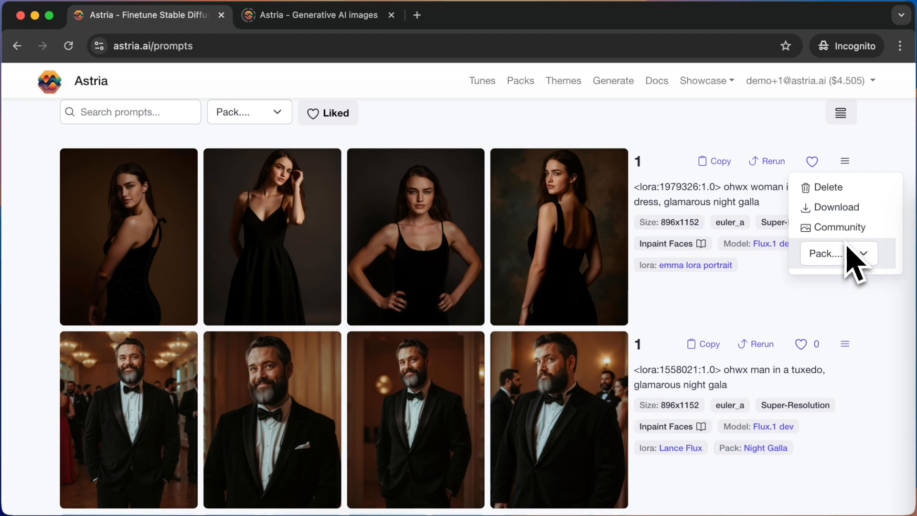
left_click(839, 253)
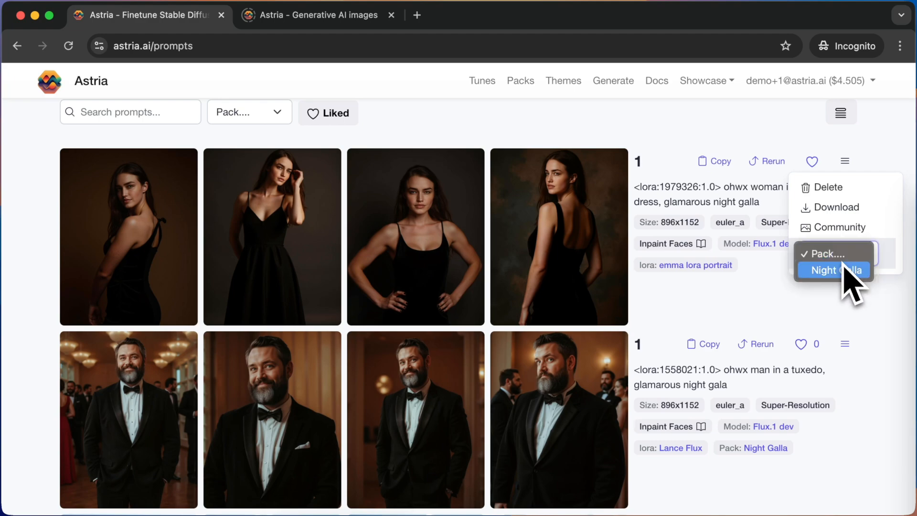
Add the black dress prompt to Night Galla and review the pack page's Woman and Man options
left_click(833, 269)
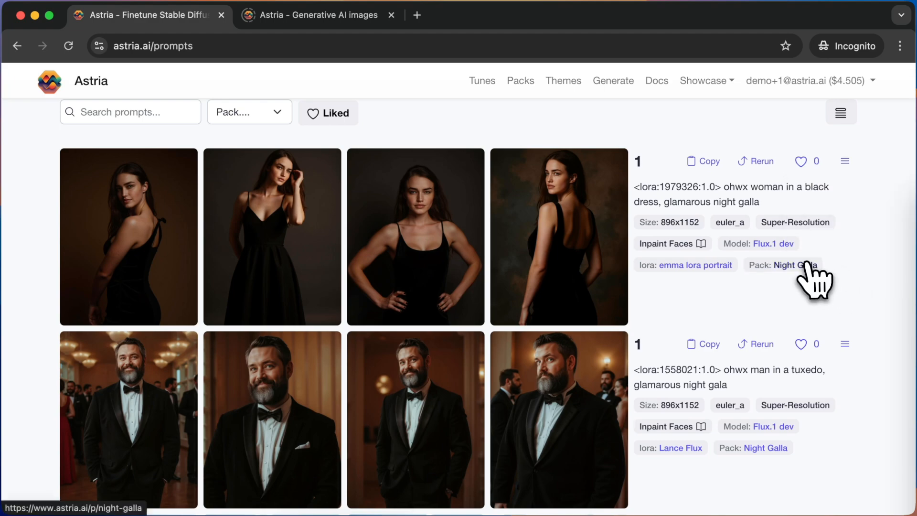
left_click(793, 266)
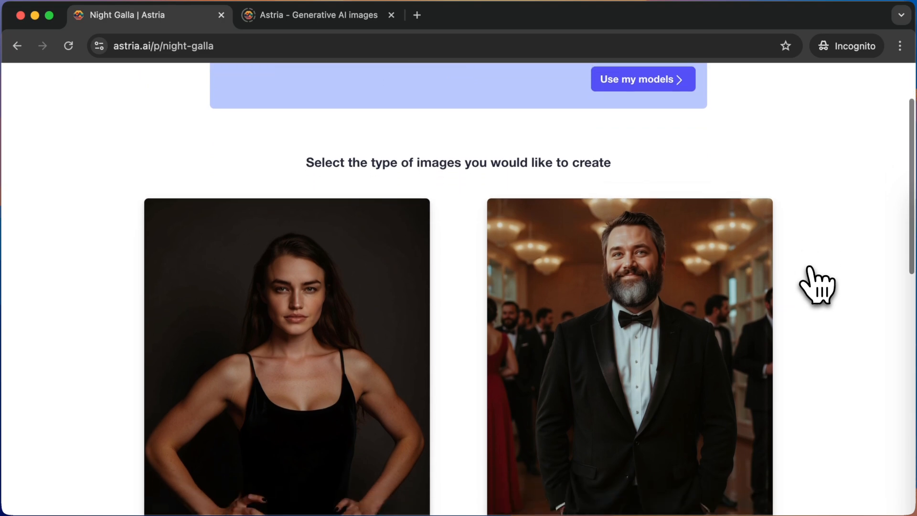
scroll("down", 3)
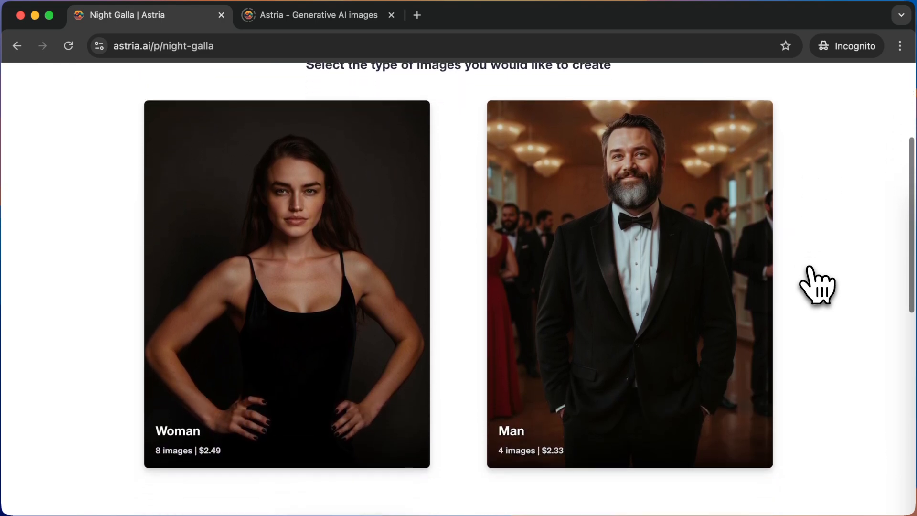
scroll("down", 3)
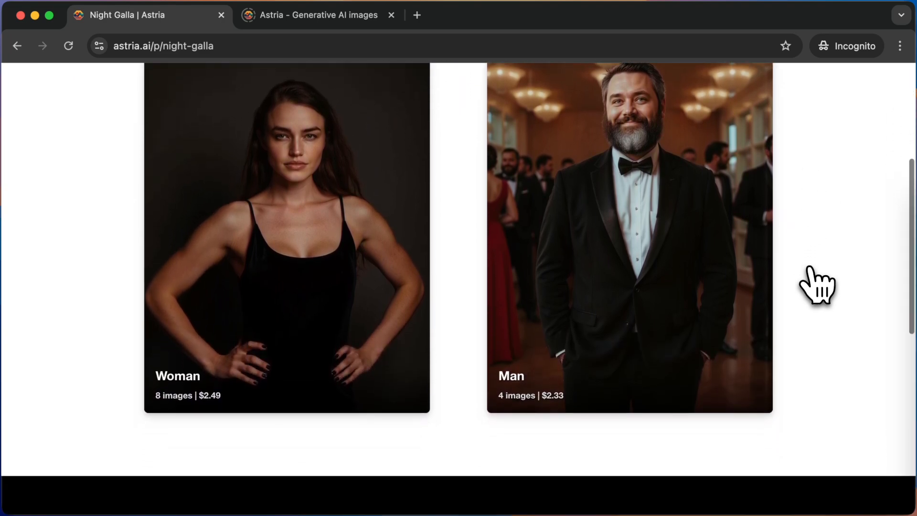
scroll("down", 3)
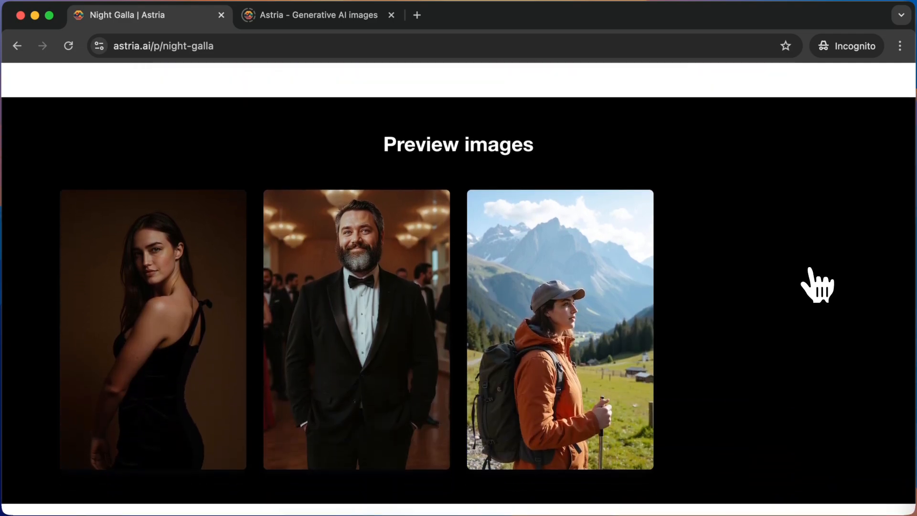
scroll("down", 3)
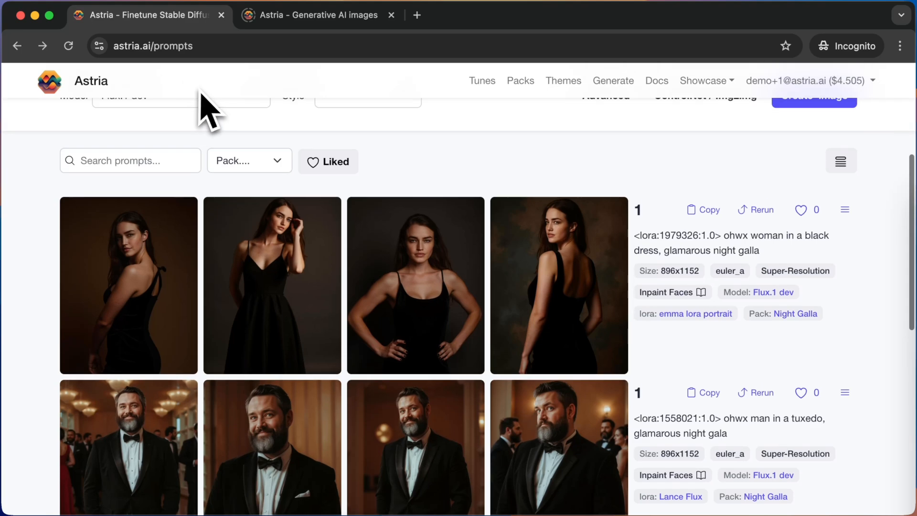
Filter the prompt history to Night Galla, listing its black dress, tuxedo and hiking prompts
left_click(249, 161)
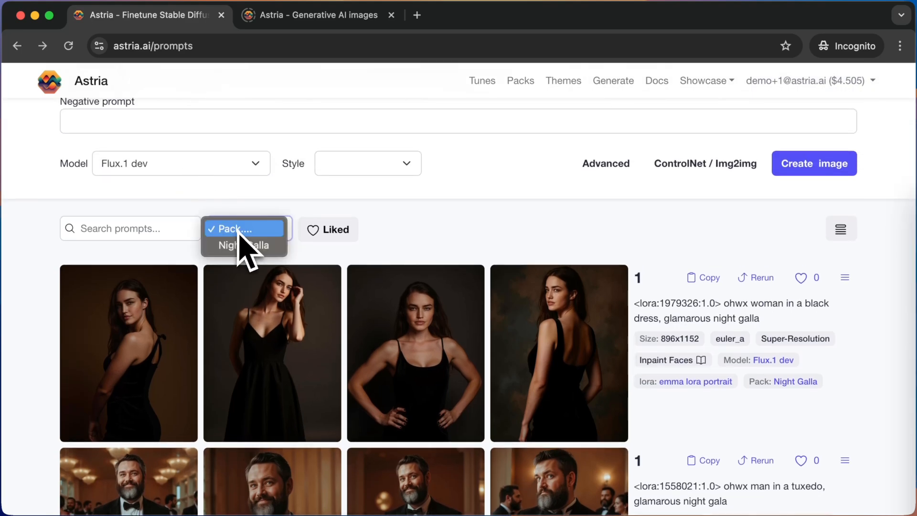
left_click(242, 245)
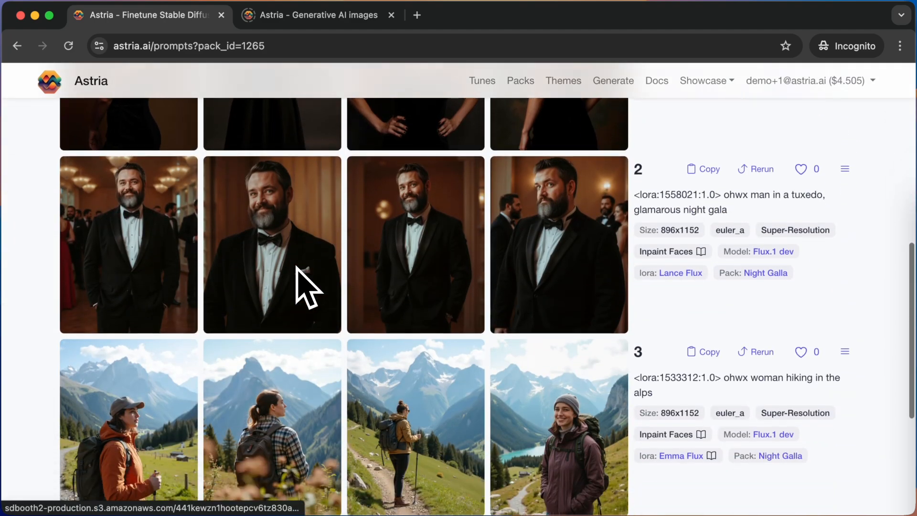
left_click(844, 351)
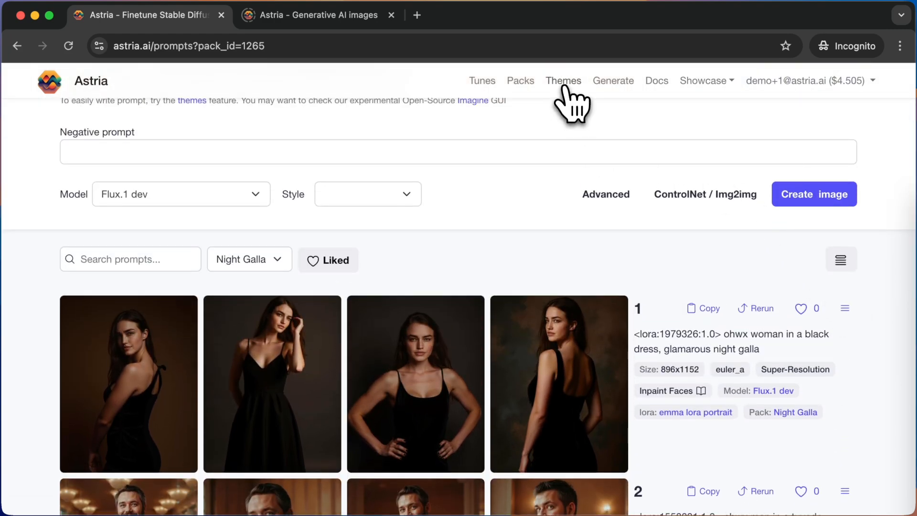
Create a theme 'night galla glamarous event' for both the woman and man models
left_click(564, 80)
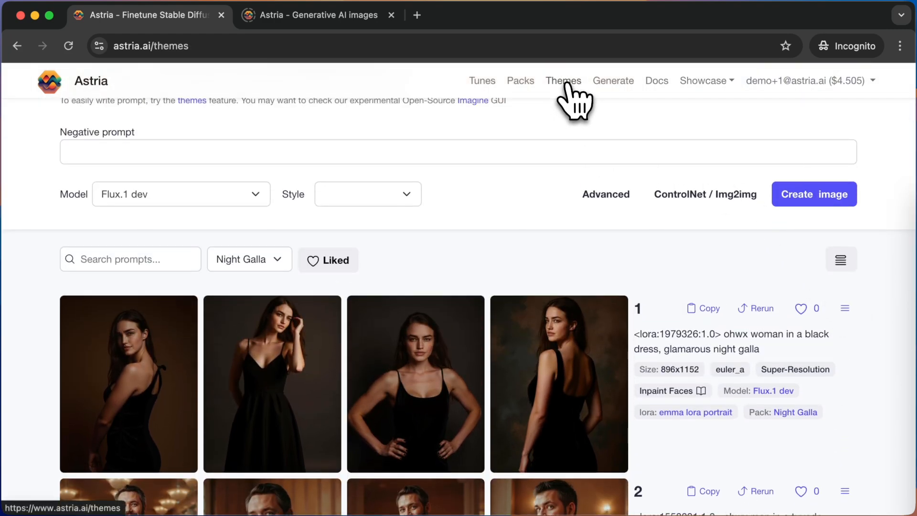
left_click(563, 81)
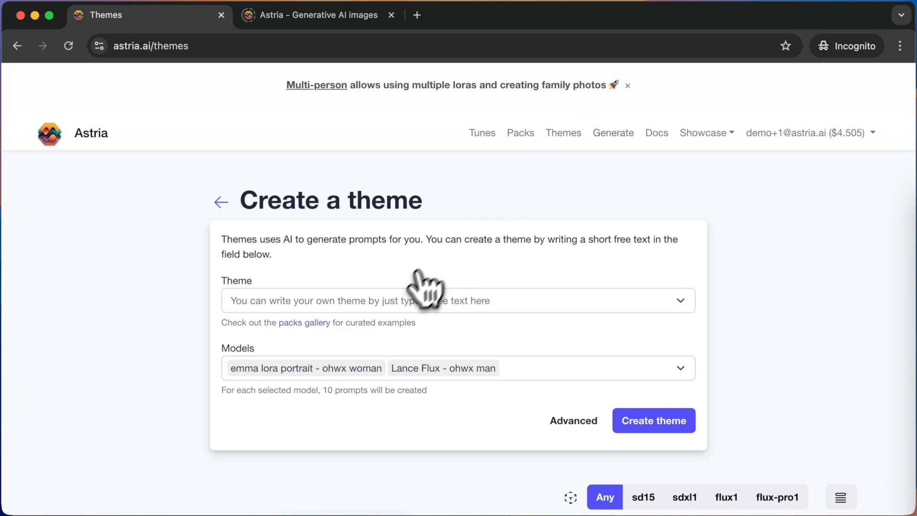
left_click(458, 300)
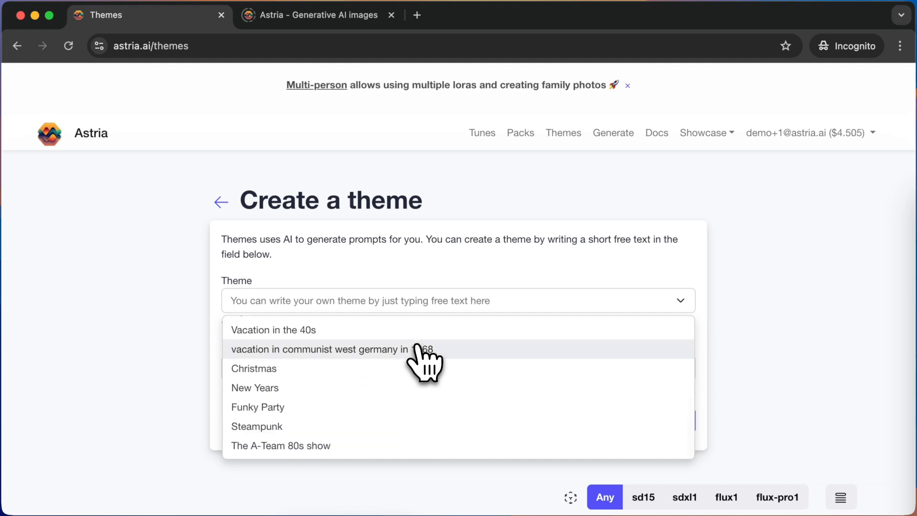
type("night")
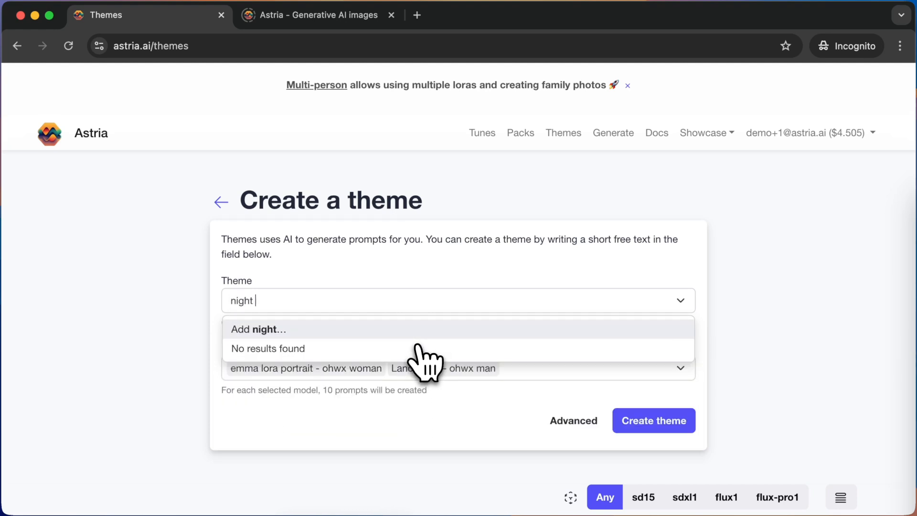
type("galla glar")
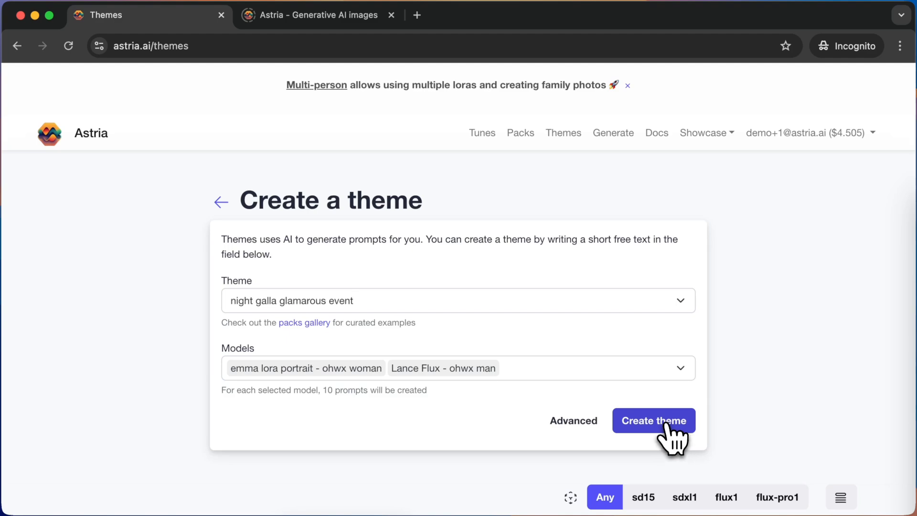
left_click(653, 421)
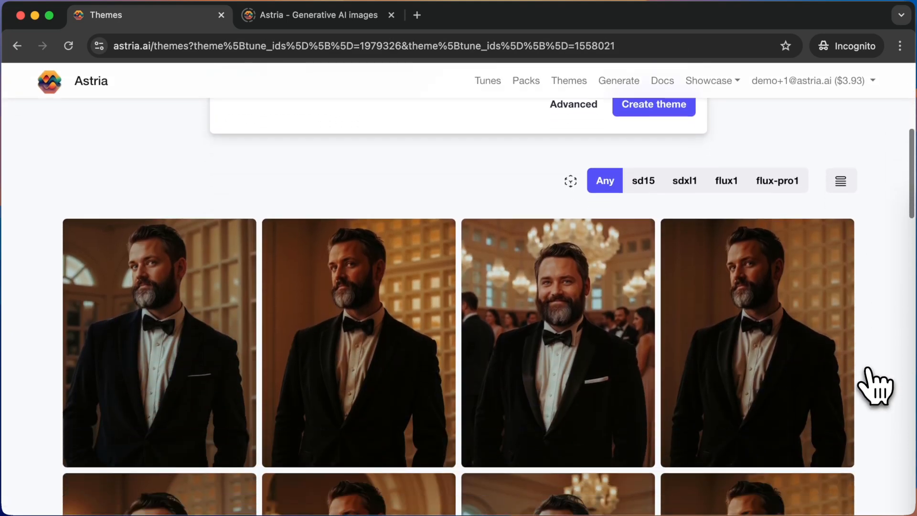
Review the theme's tuxedo and gown images and switch to the list view with prompt text
scroll("down", 3)
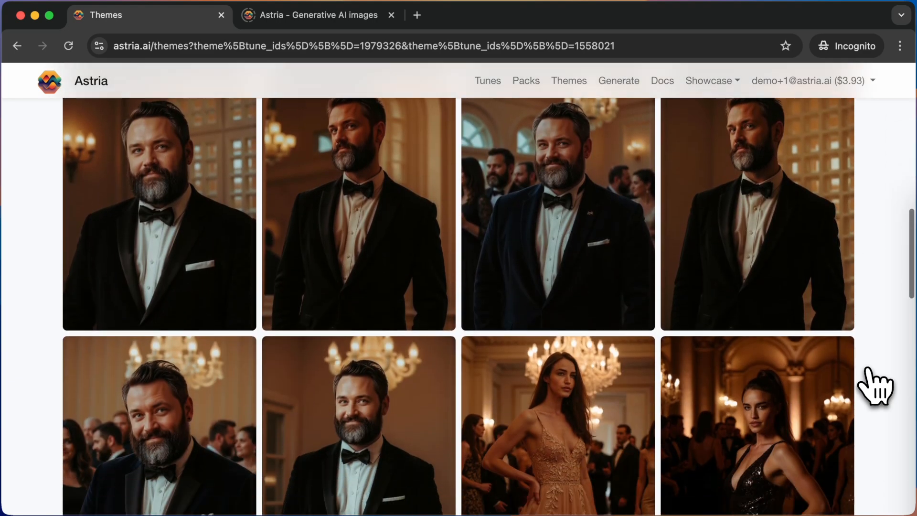
scroll("down", 3)
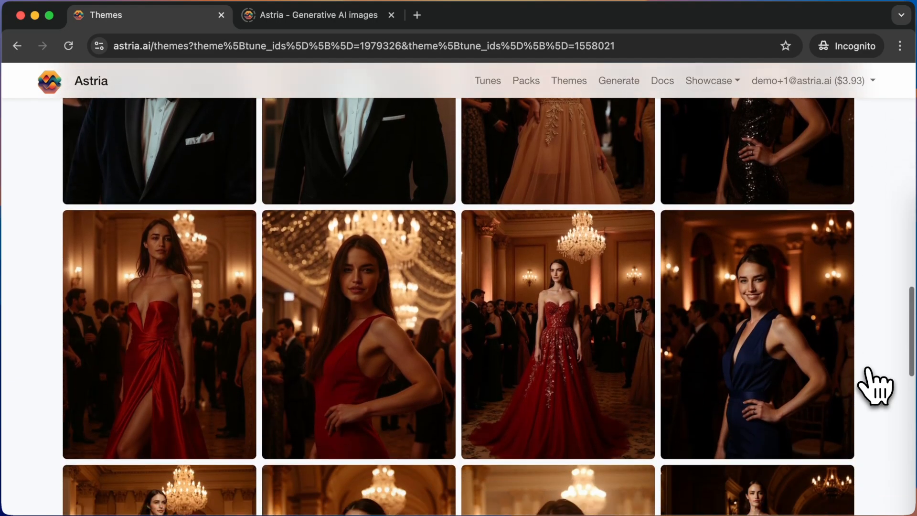
scroll("down", 3)
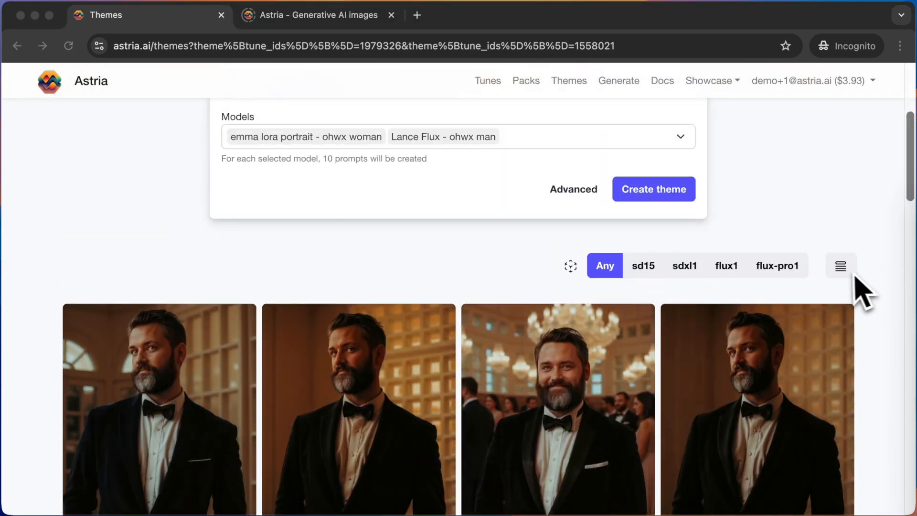
left_click(840, 266)
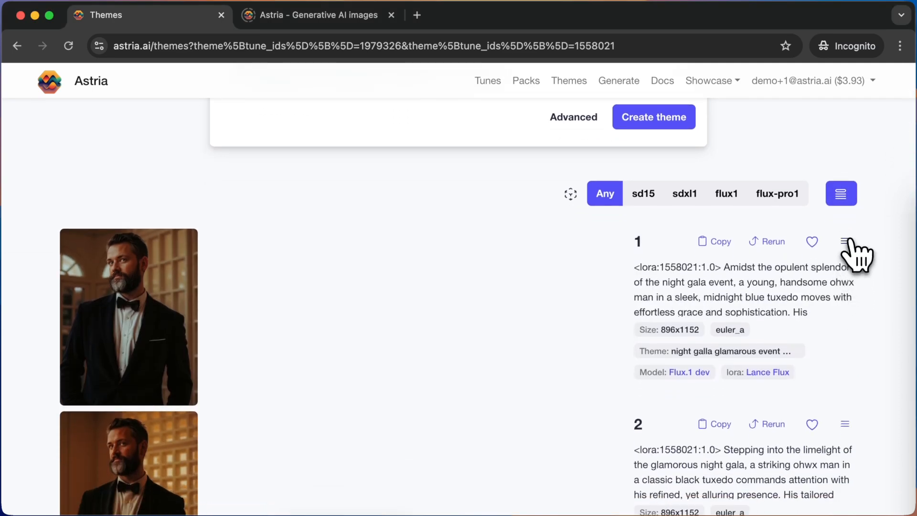
Assign theme-generated gala prompts to the Night Galla pack
scroll("down", 3)
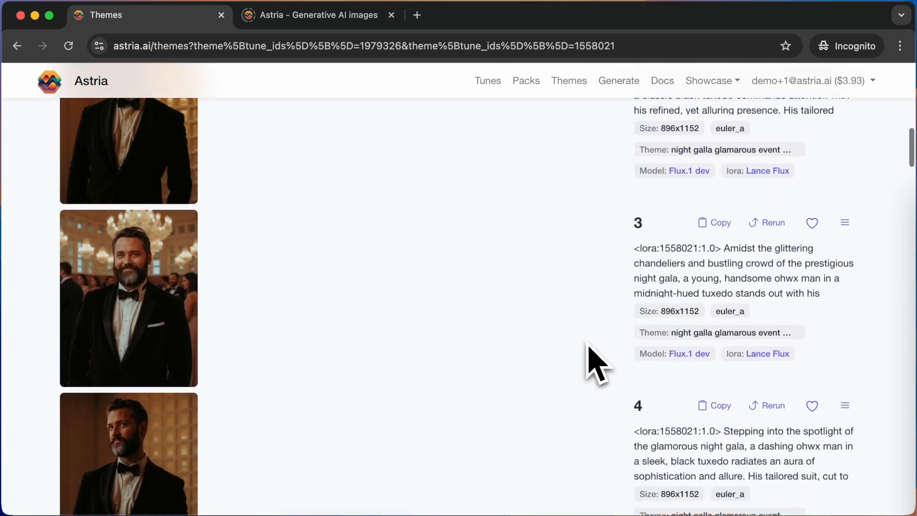
left_click(844, 223)
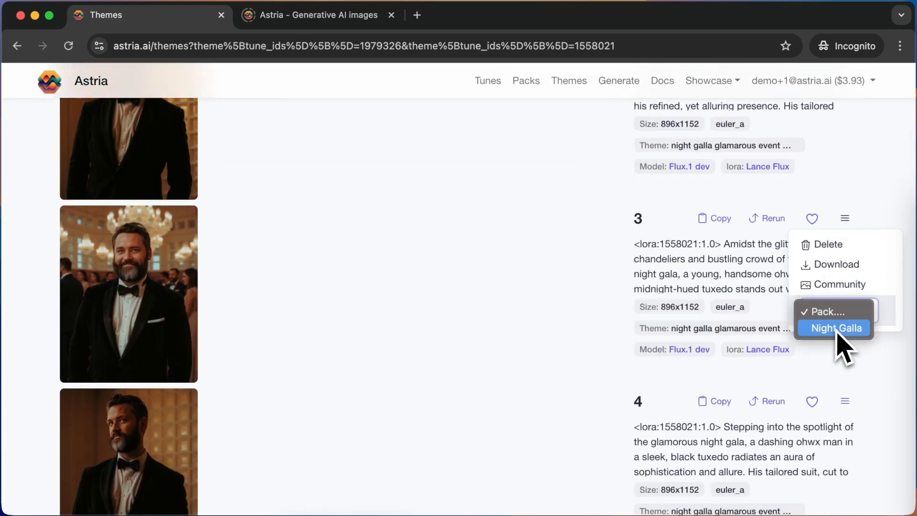
scroll("down", 3)
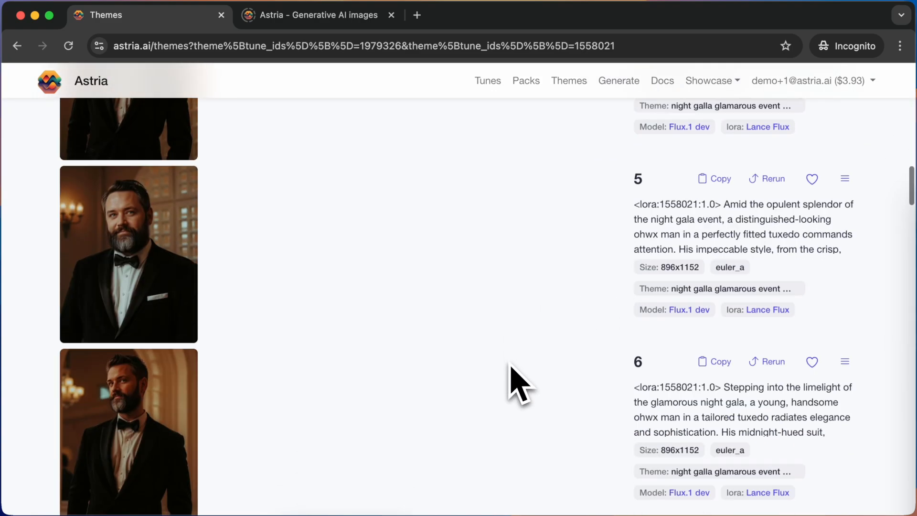
scroll("down", 3)
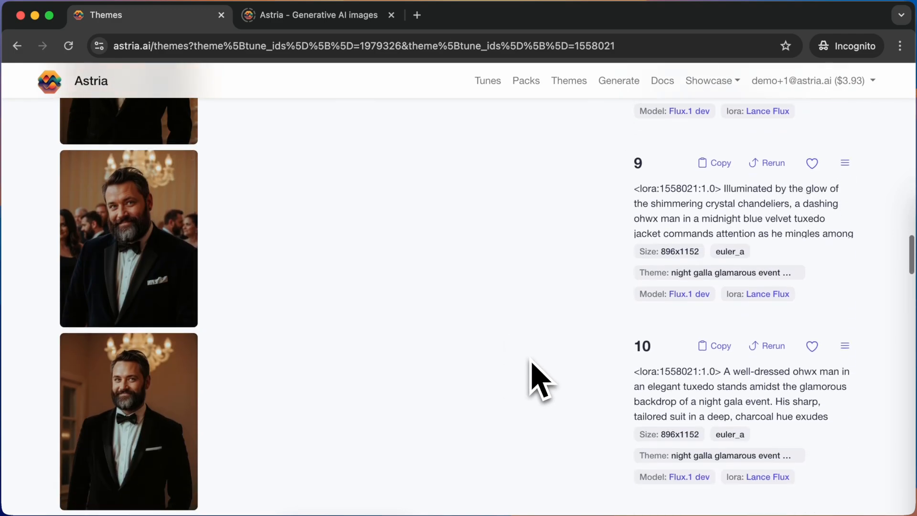
scroll("down", 3)
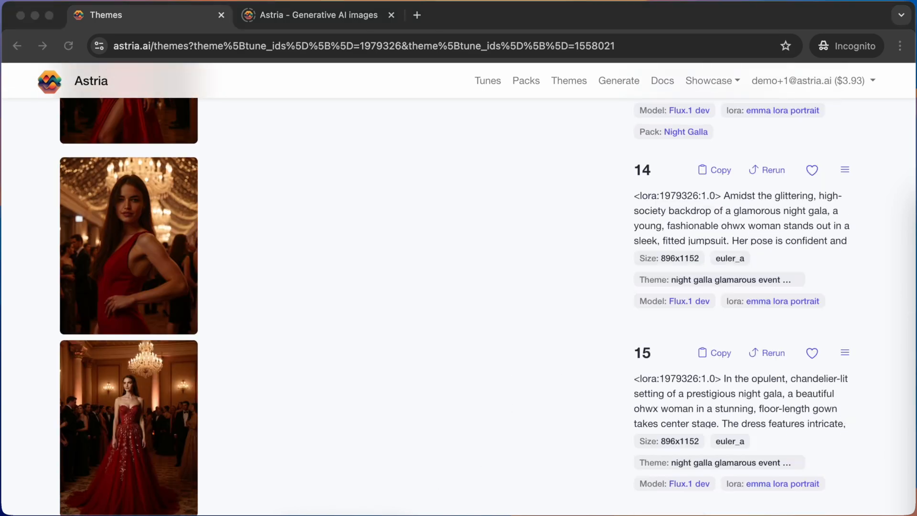
left_click(813, 80)
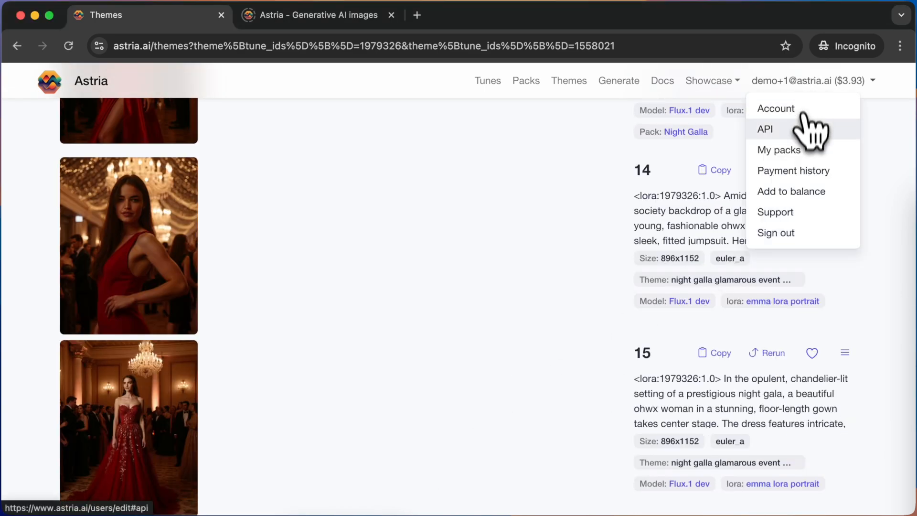
From My packs, edit Night Galla and update the pack with Public and Unlisted enabled
left_click(779, 149)
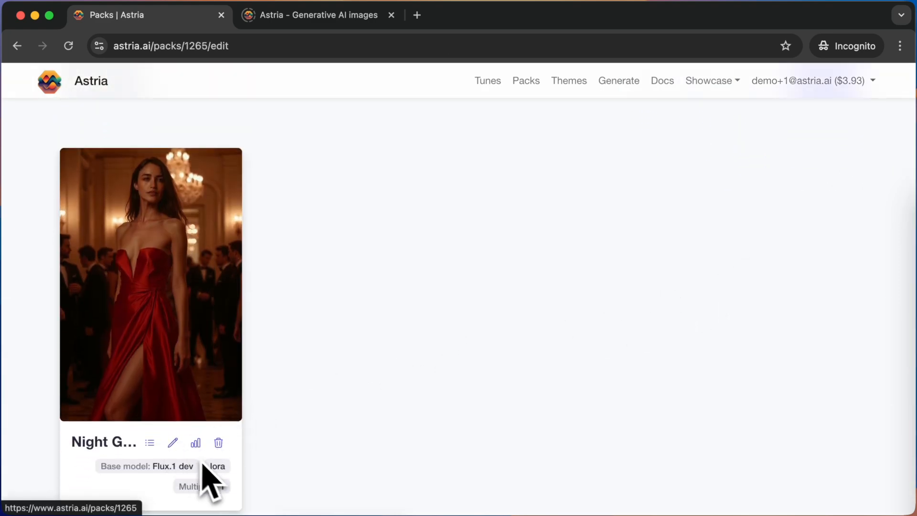
left_click(172, 443)
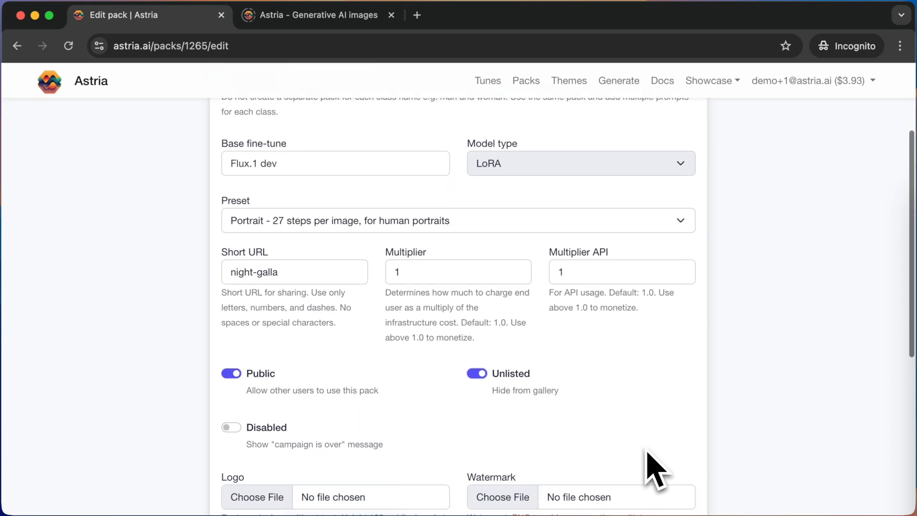
scroll("down", 3)
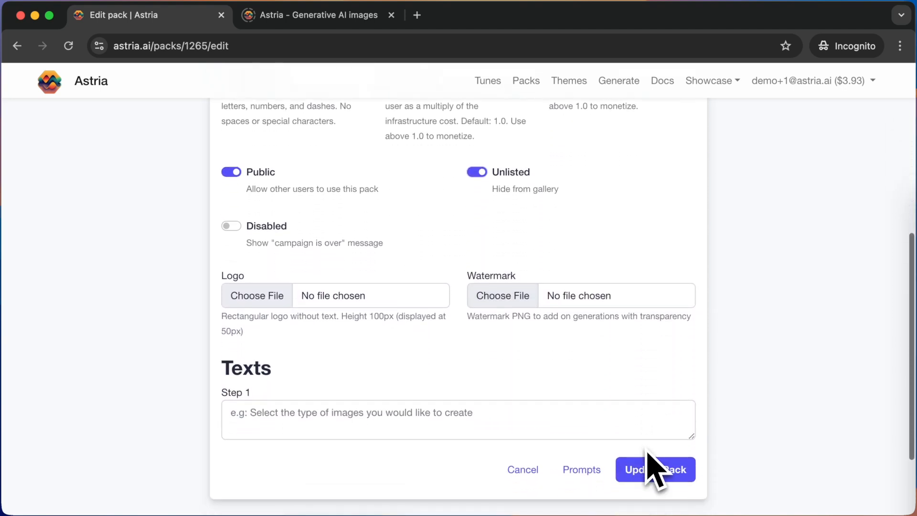
left_click(655, 469)
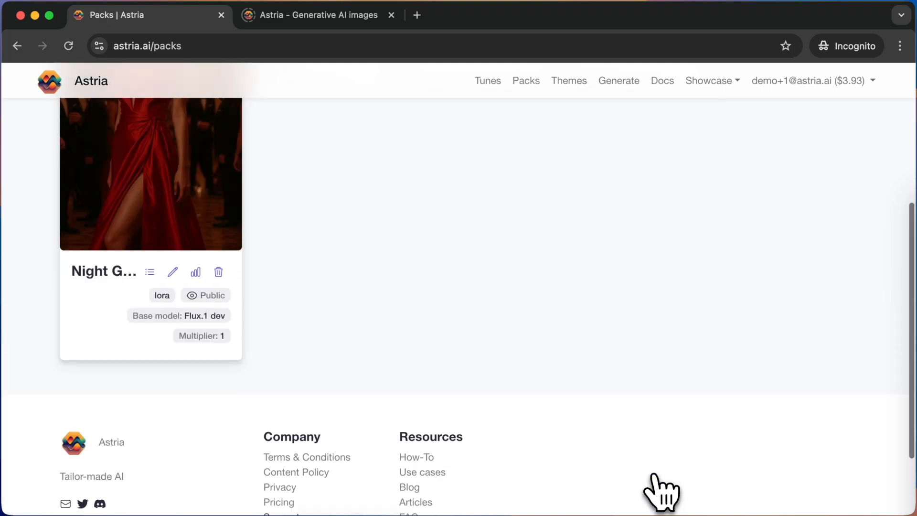
View the Night Galla public page and select its night-galla address for copying
left_click(103, 271)
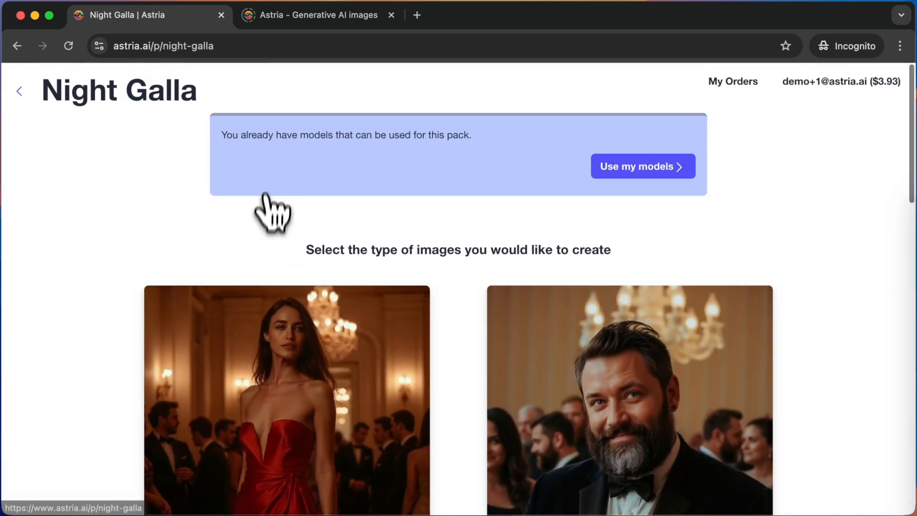
left_click(164, 46)
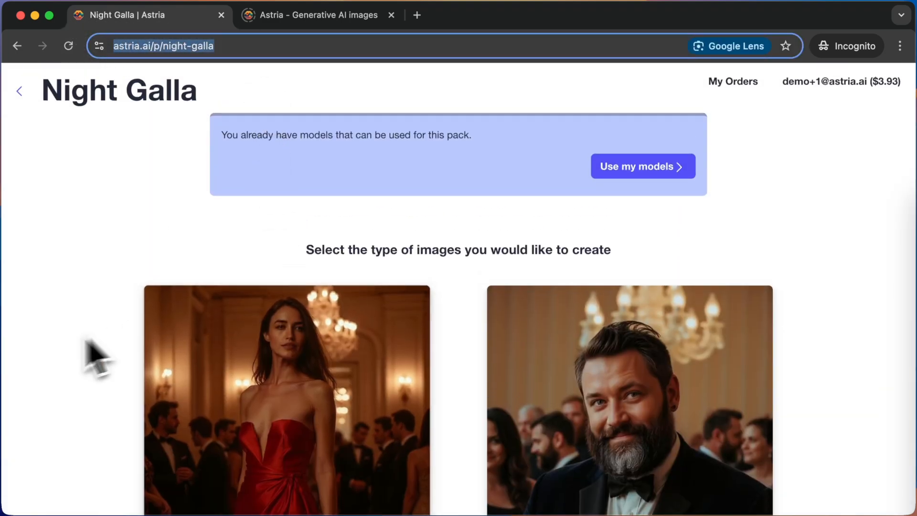